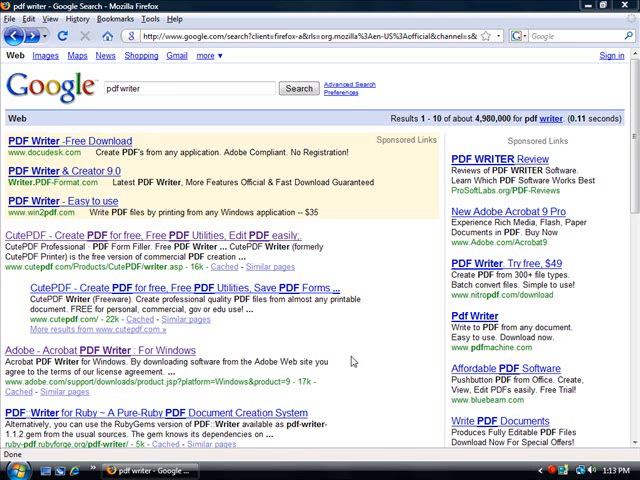
mouse_move(365, 390)
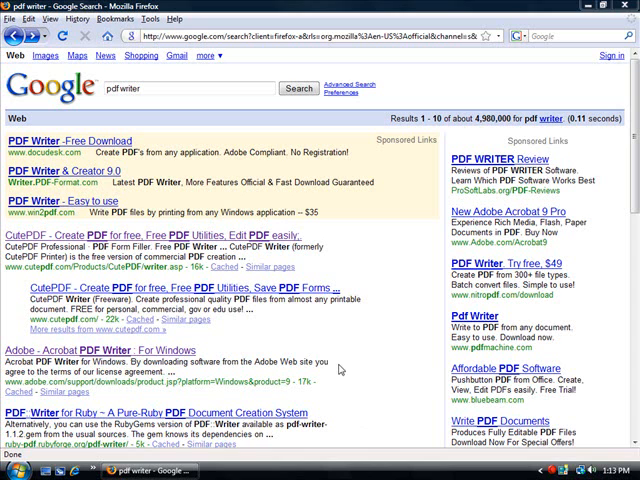
mouse_move(339, 369)
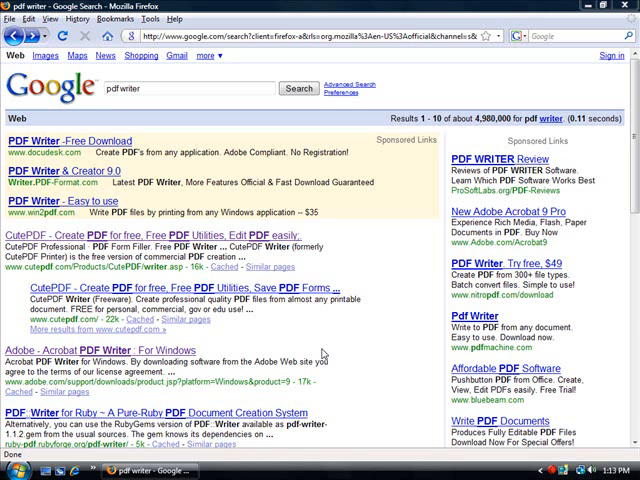
mouse_move(322, 354)
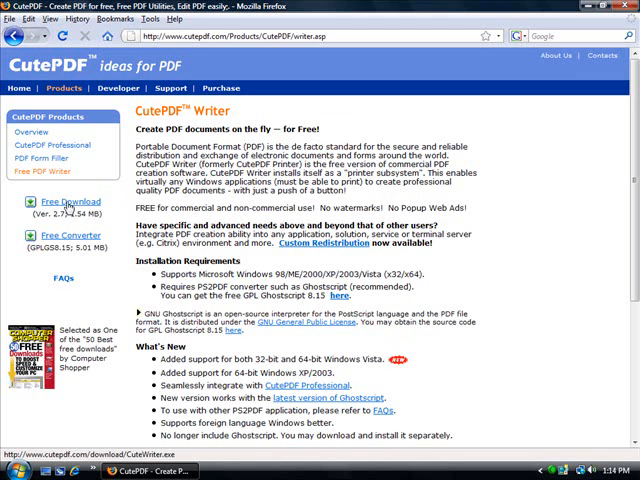
Download CuteWriter.exe from the CutePDF Writer page and save the file
click(61, 201)
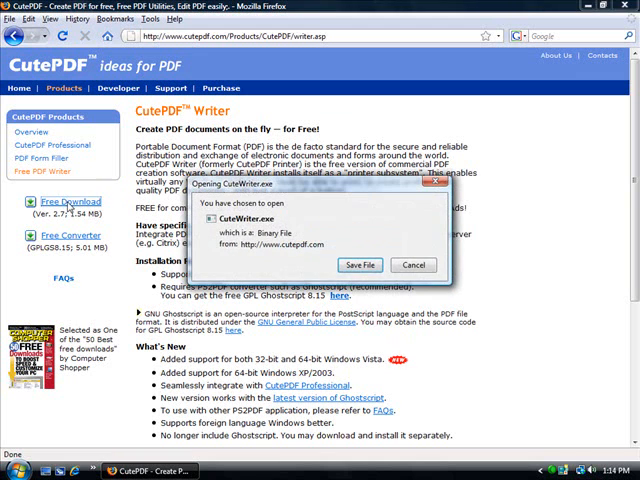
click(360, 265)
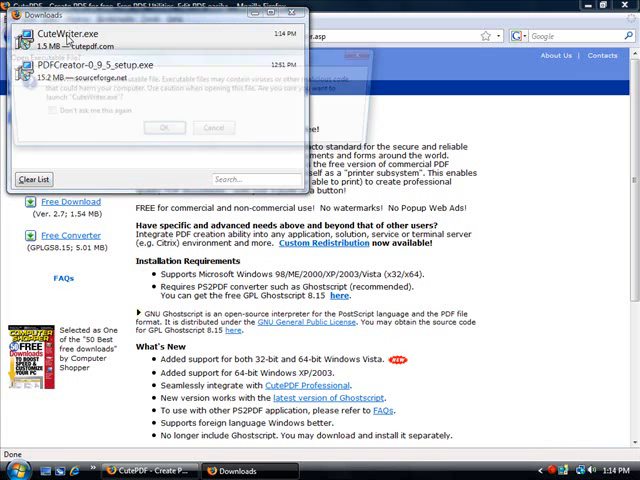
Run CuteWriter.exe, accept the license, install, and agree to fetch the PS2PDF converter
click(163, 127)
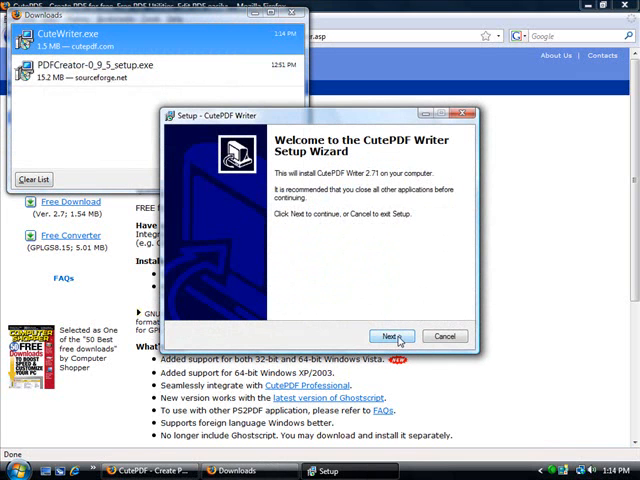
click(391, 336)
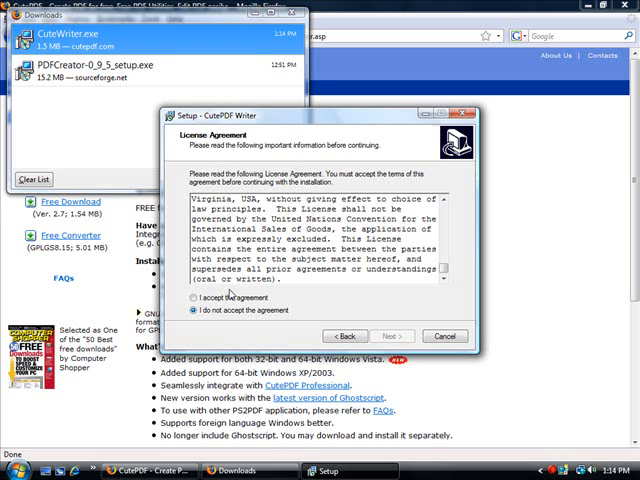
click(190, 298)
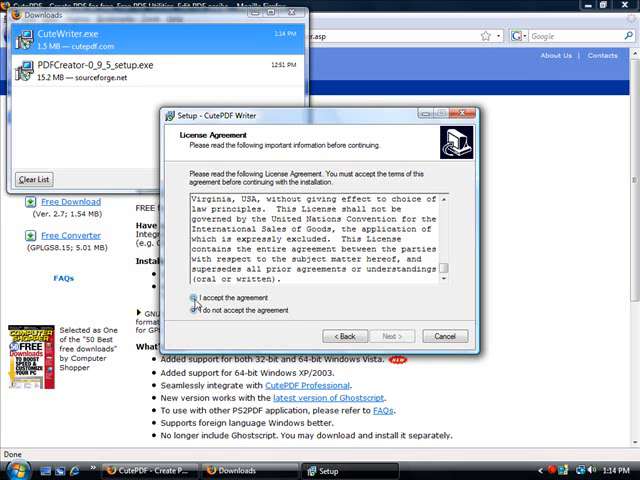
click(391, 336)
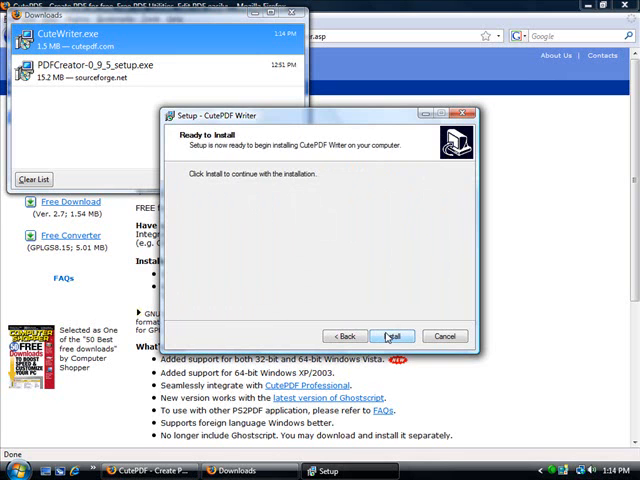
click(391, 335)
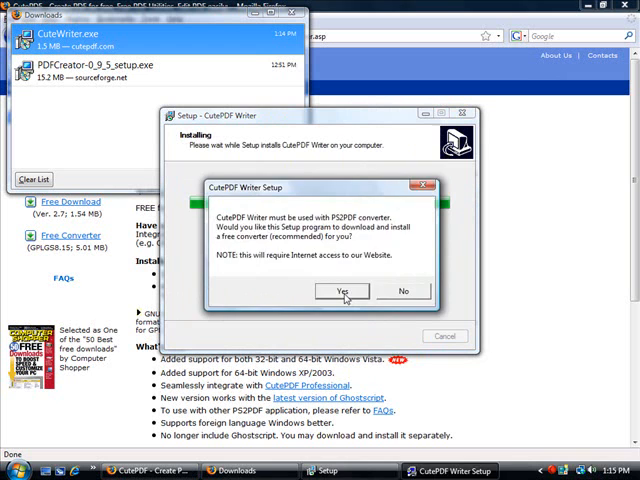
click(342, 291)
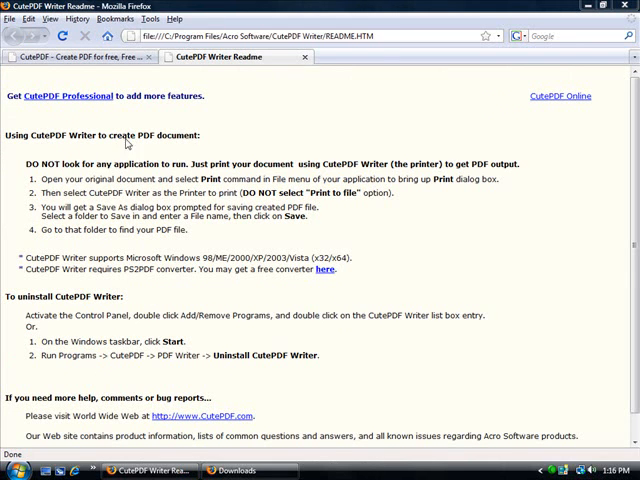
mouse_move(62, 176)
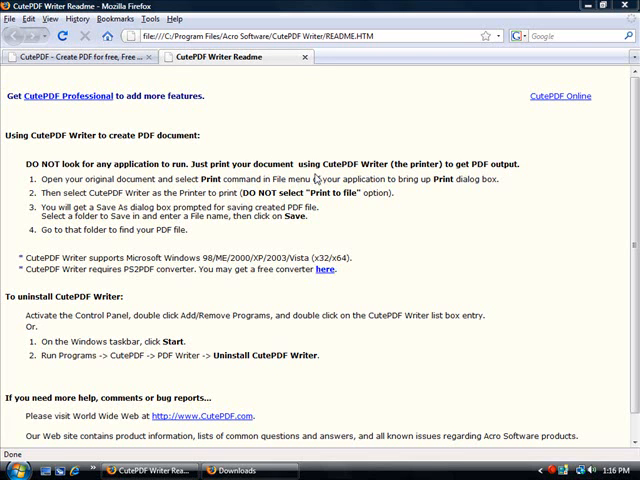
mouse_move(315, 170)
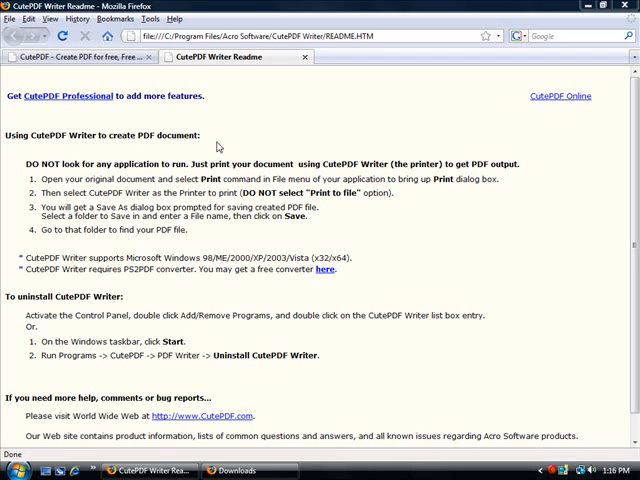
Open Firefox's File menu to print the CutePDF Writer readme tab
click(13, 18)
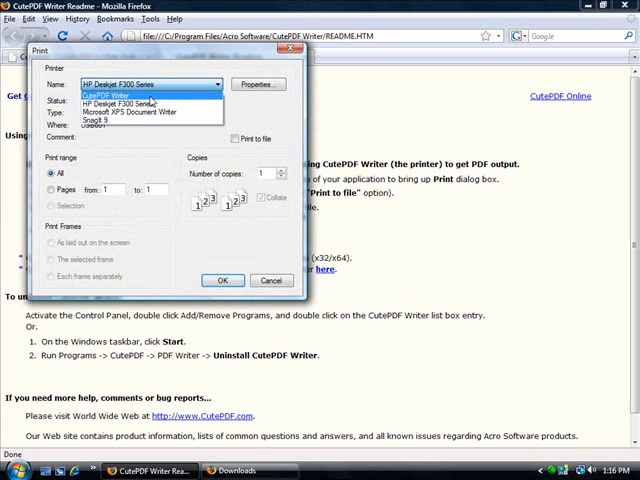
Choose CutePDF Writer as the printer and print the readme
click(120, 95)
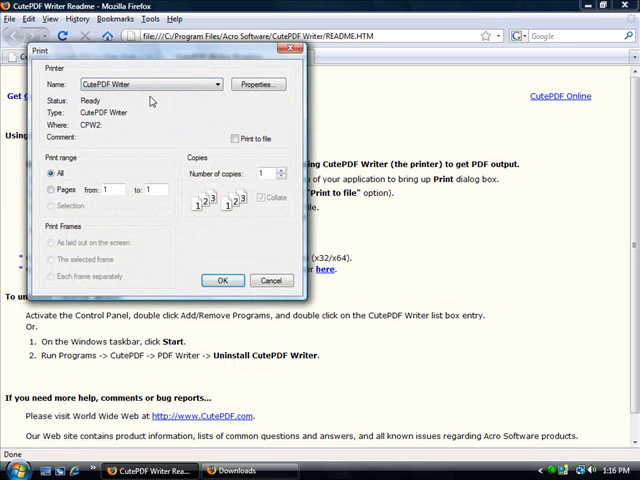
click(222, 280)
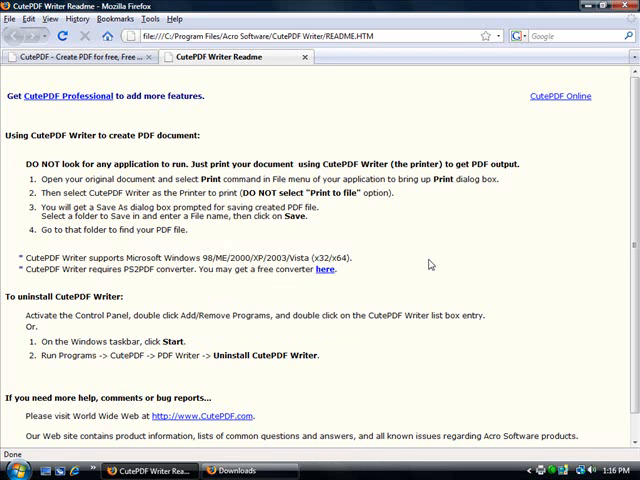
mouse_move(430, 271)
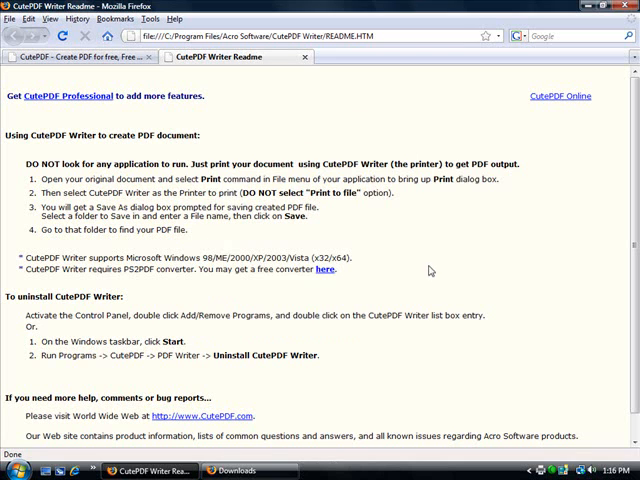
mouse_move(402, 231)
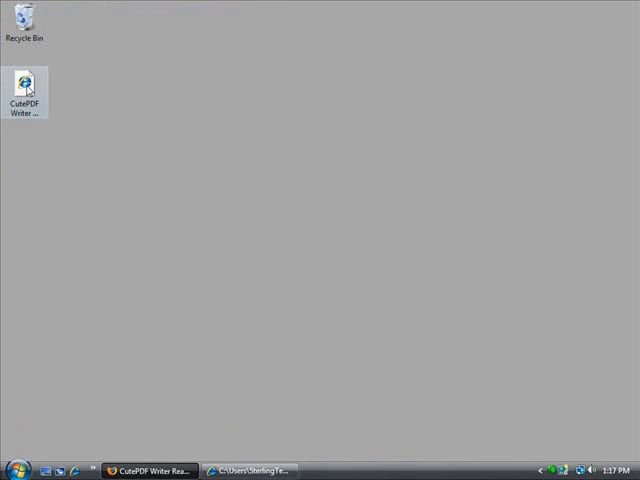
Open the CutePDF Writer Readme PDF icon on the desktop
double_click(23, 82)
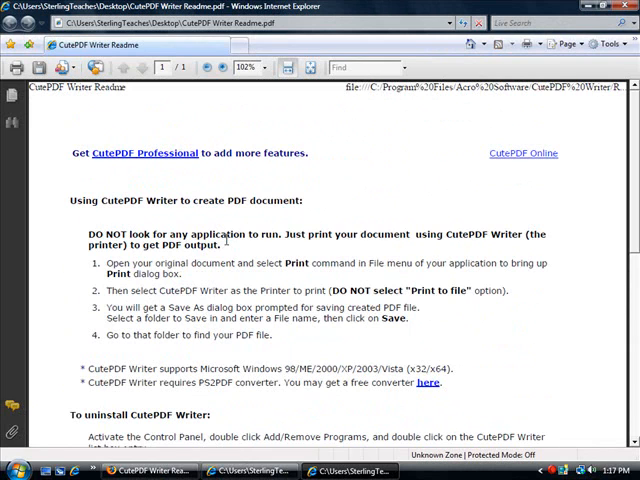
mouse_move(331, 190)
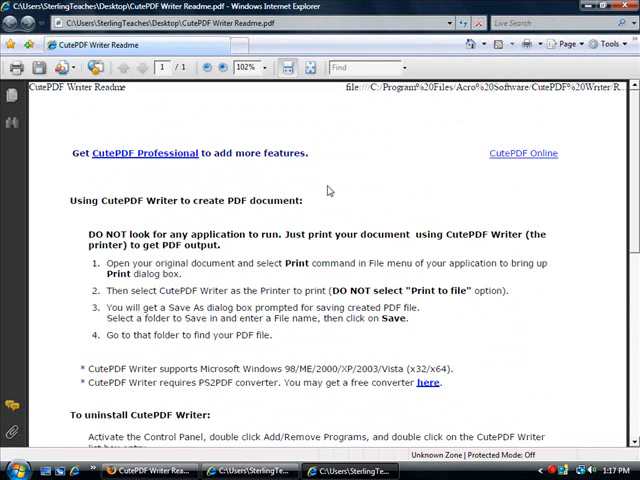
mouse_move(322, 191)
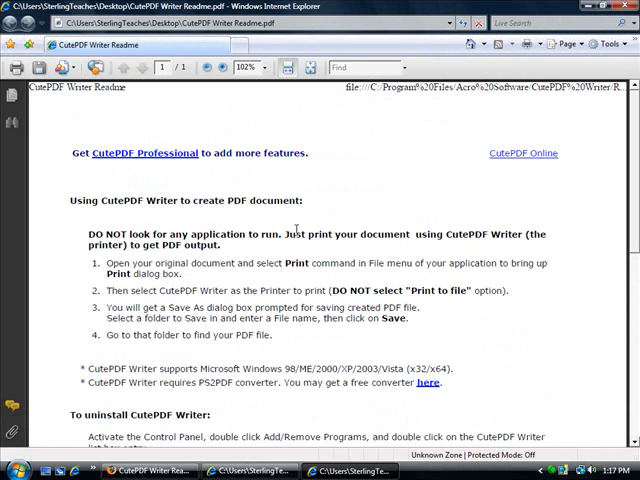
Scroll down through the readme PDF in Internet Explorer
scroll(down, 3)
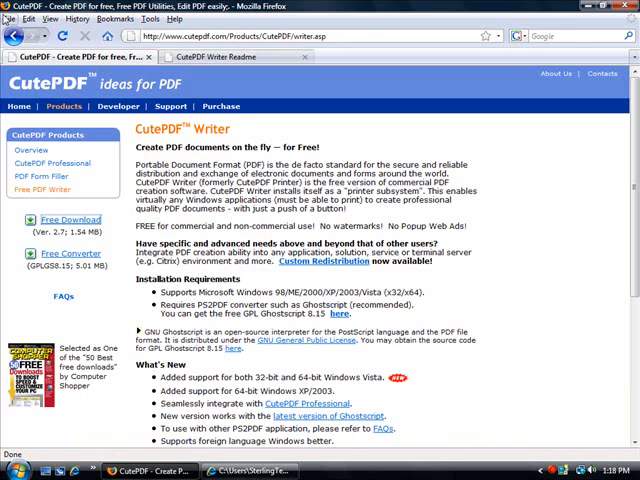
Print the product page to CutePDF Writer, checking Layout and Color in Properties
click(12, 18)
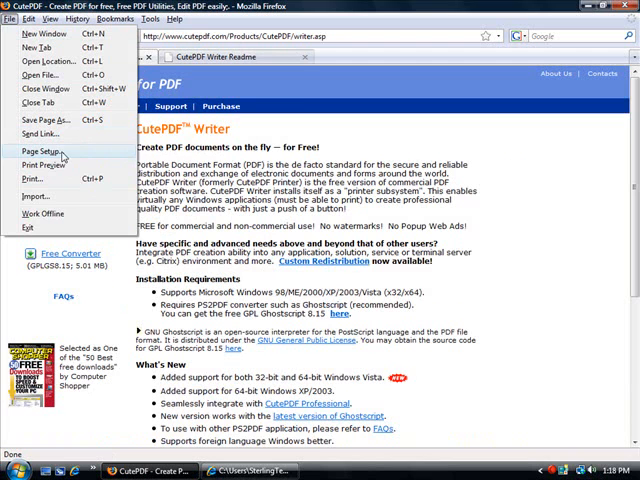
click(41, 178)
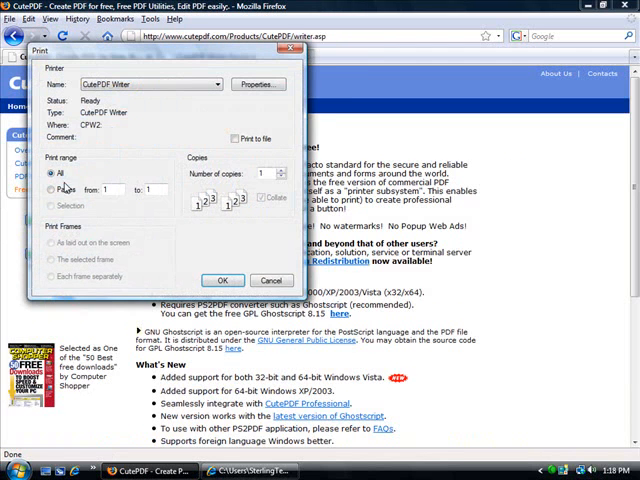
click(257, 84)
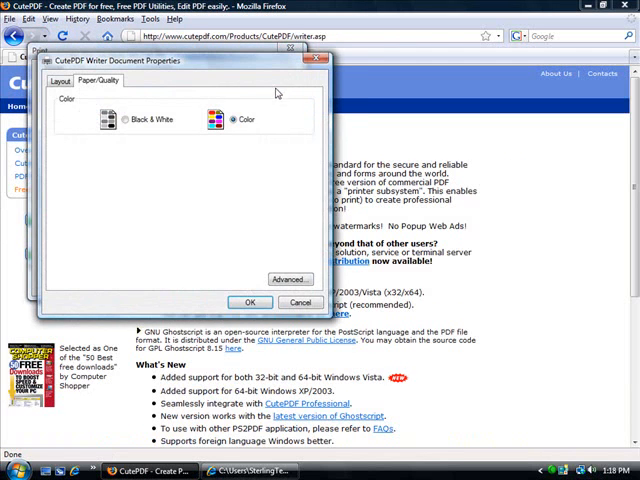
click(60, 80)
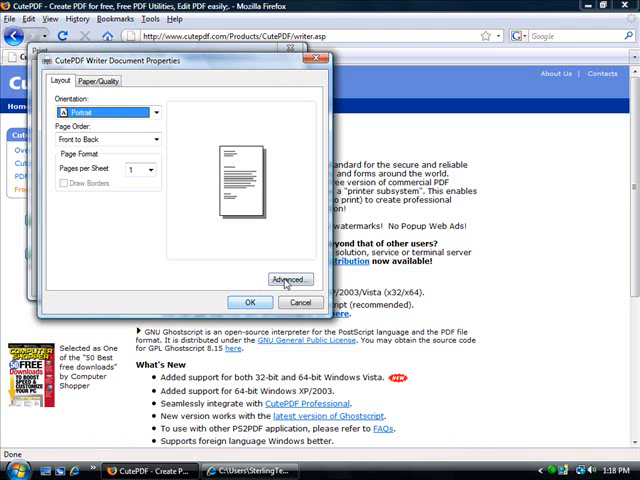
click(98, 80)
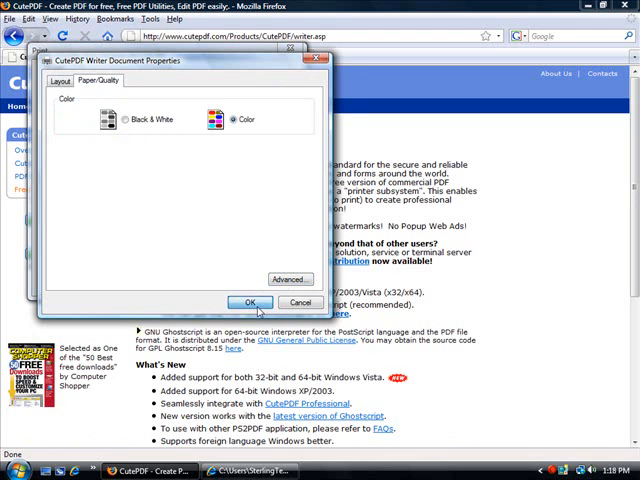
click(249, 303)
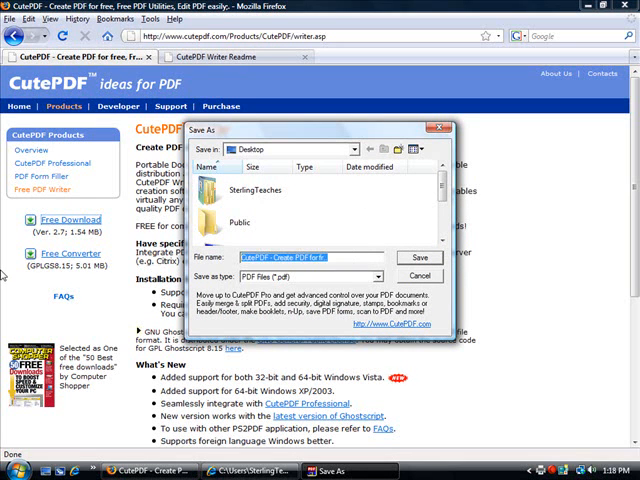
Save the PDF to the Desktop as 'cute pdf web page'
text(cute pdf web)
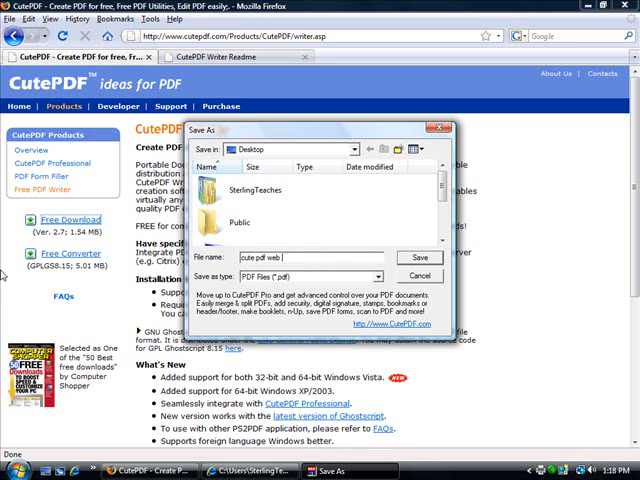
text(page)
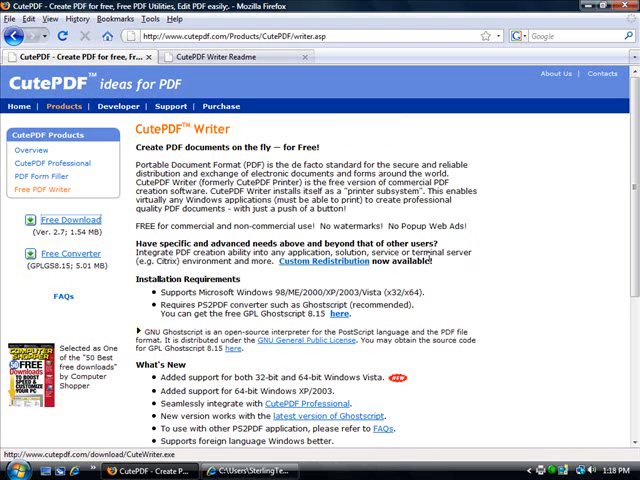
mouse_move(549, 112)
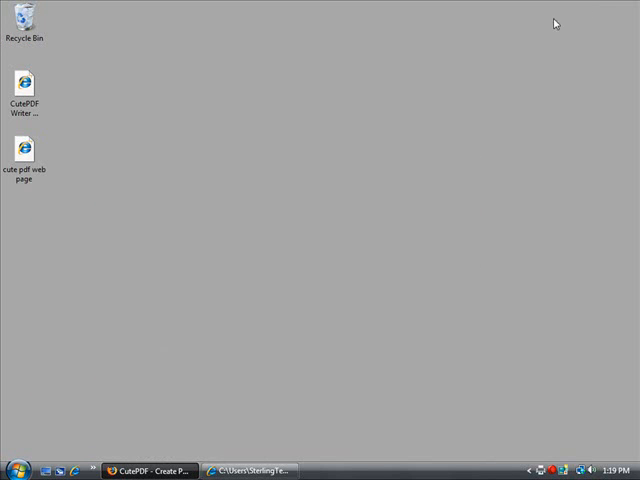
Select and open the 'cute pdf web page' PDF on the desktop
click(27, 150)
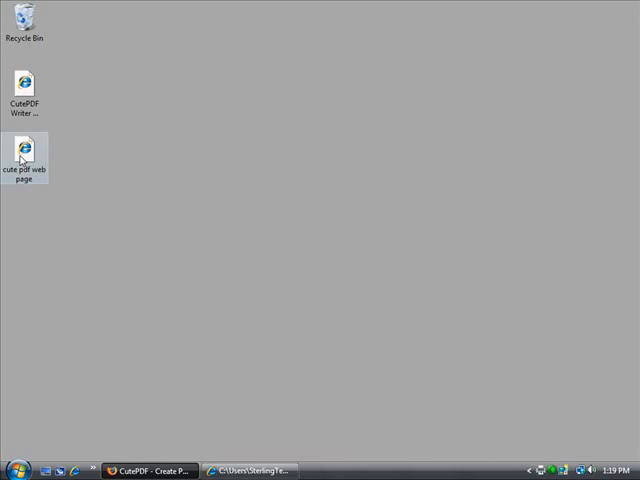
double_click(23, 148)
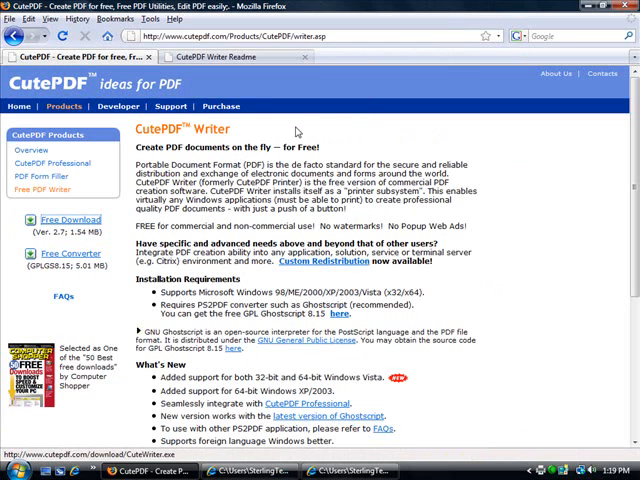
Bring up the Print dialog for the CutePDF product page
click(13, 18)
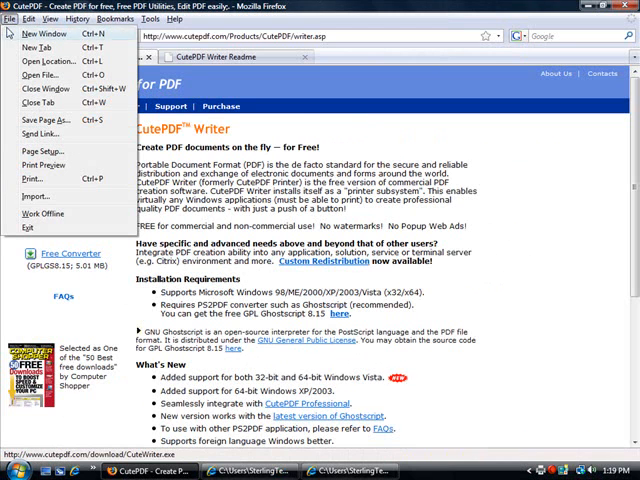
mouse_move(42, 164)
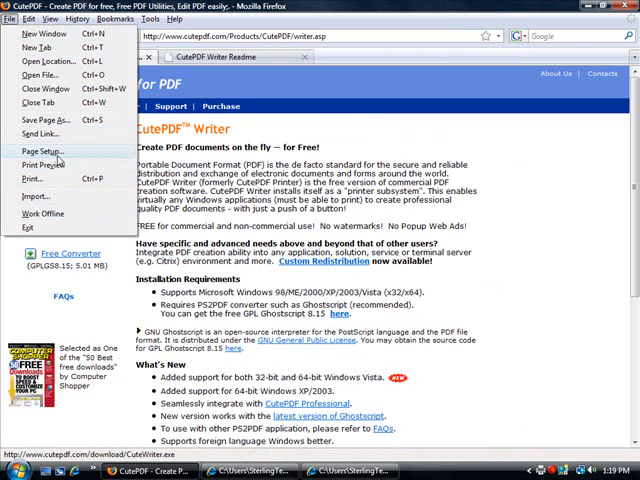
click(42, 151)
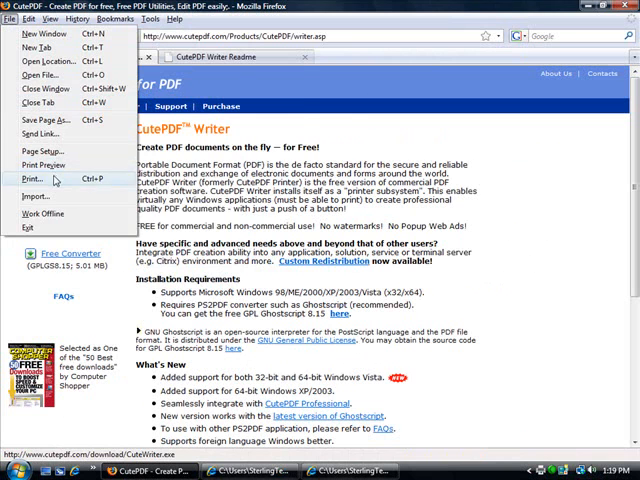
click(30, 179)
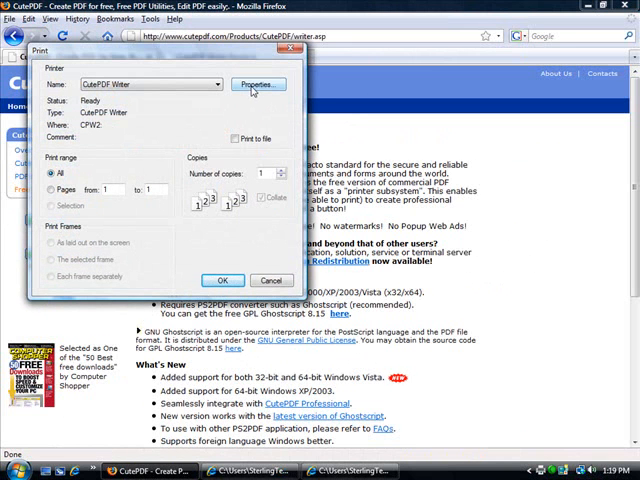
Review CutePDF Writer's Advanced document settings, accept them, and print the page
click(256, 84)
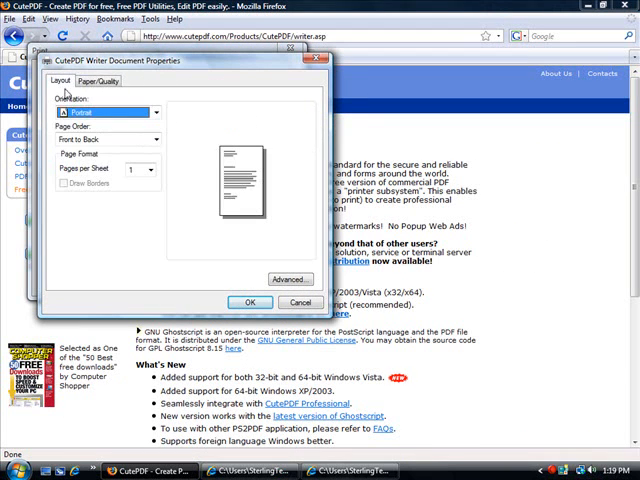
click(290, 278)
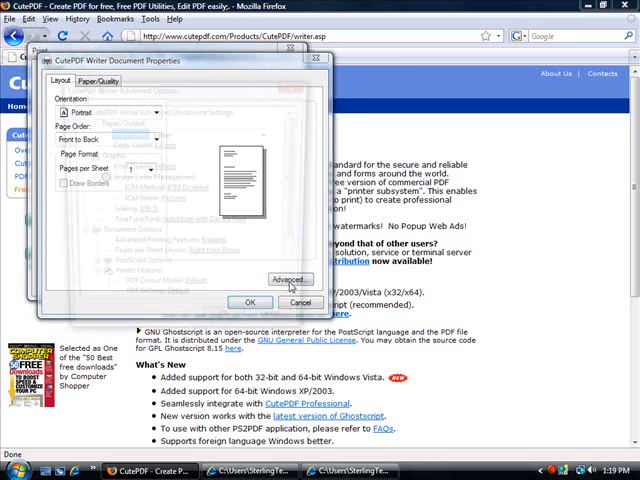
click(289, 279)
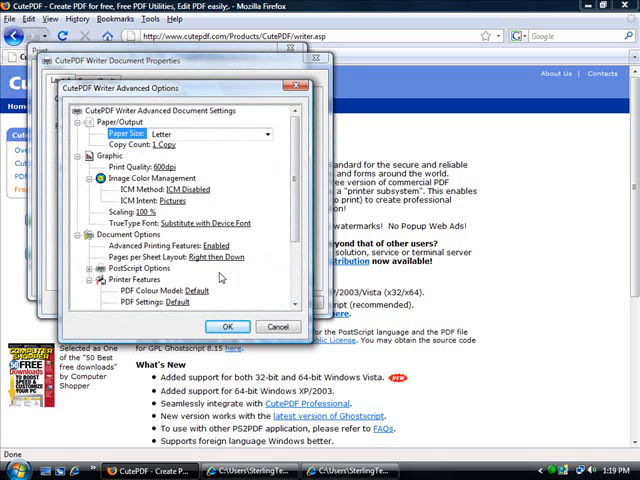
scroll(down, 3)
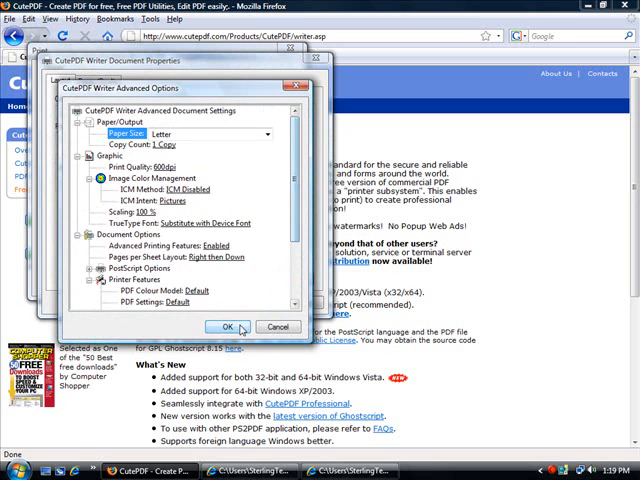
click(228, 327)
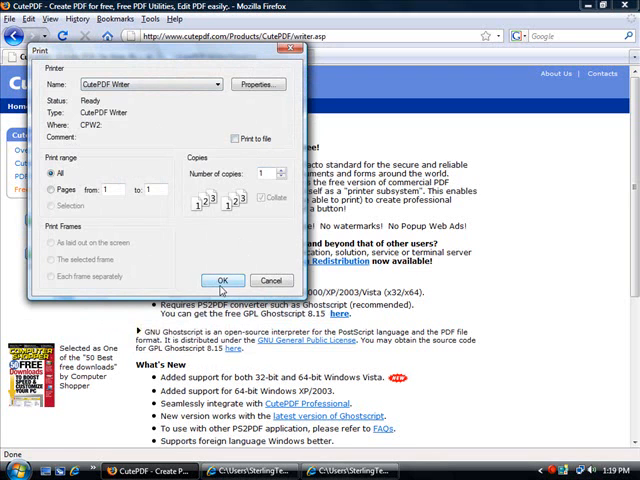
click(271, 280)
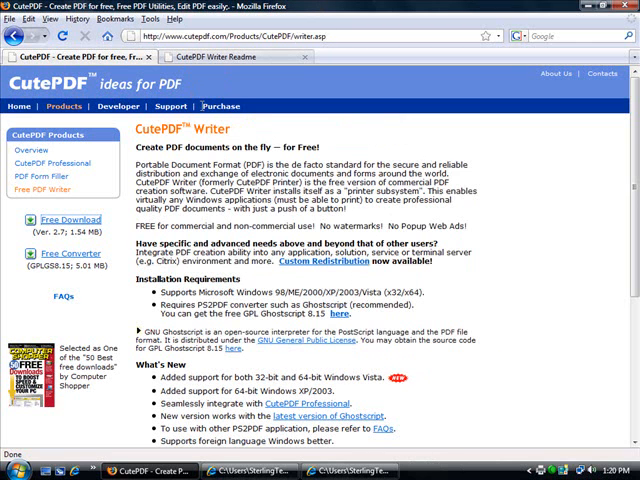
mouse_move(430, 170)
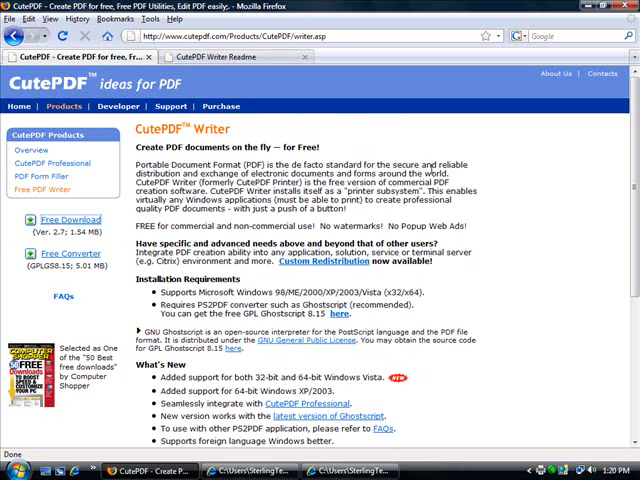
scroll(down, 3)
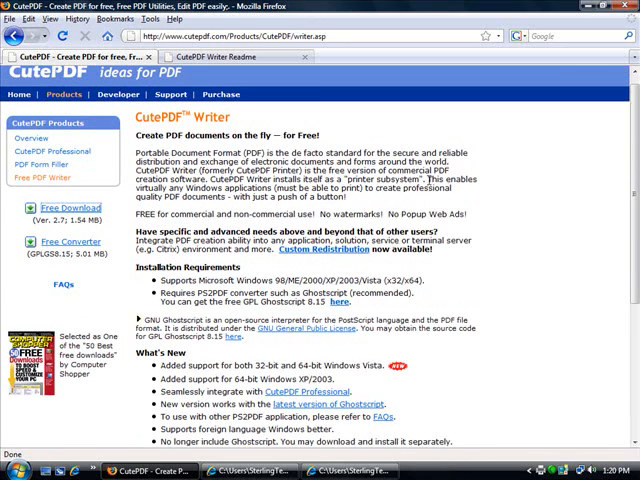
scroll(down, 3)
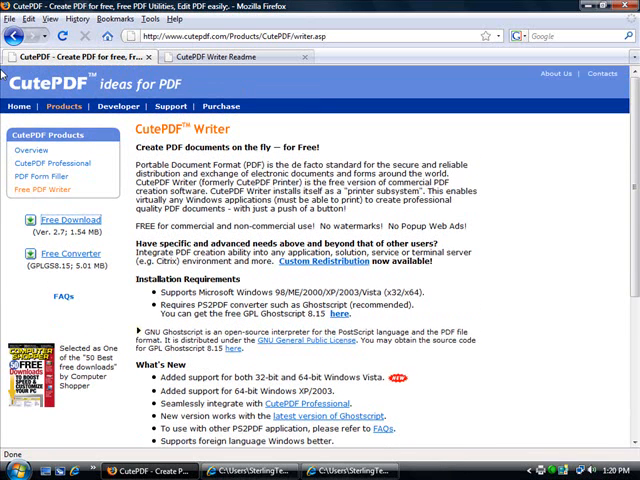